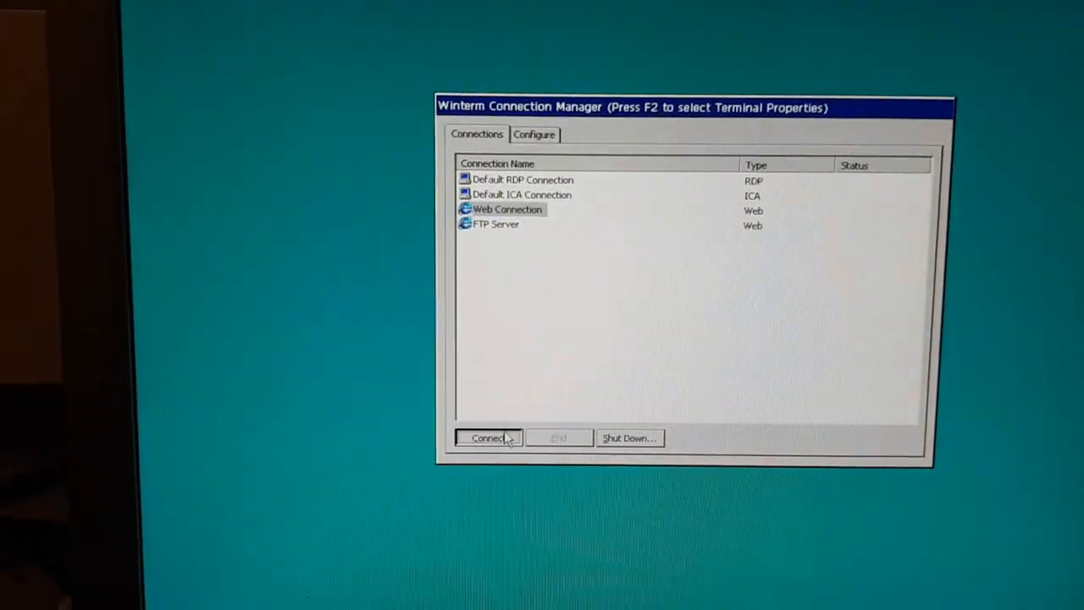
Connect to the Web Connection, accepting the Security Alert and dismissing the secure channel error.
left_click(487, 438)
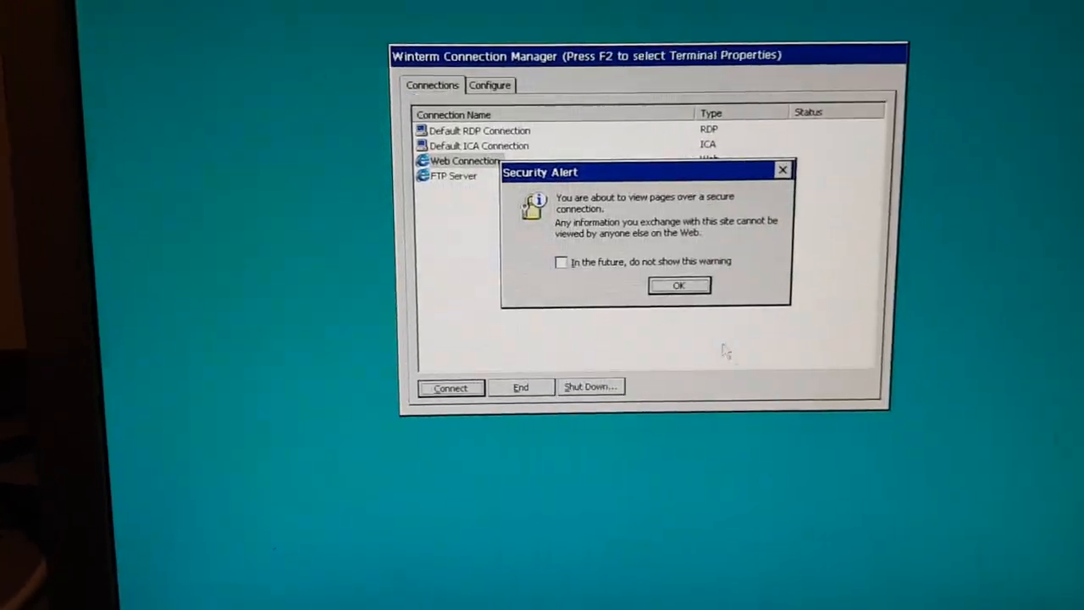
left_click(678, 285)
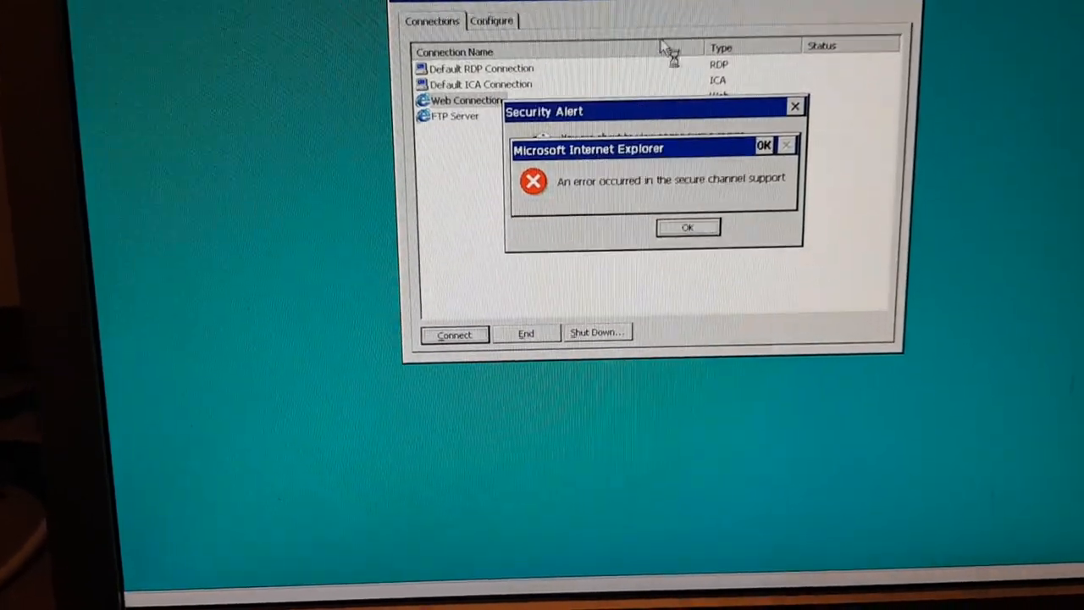
left_click(687, 227)
type("www.")
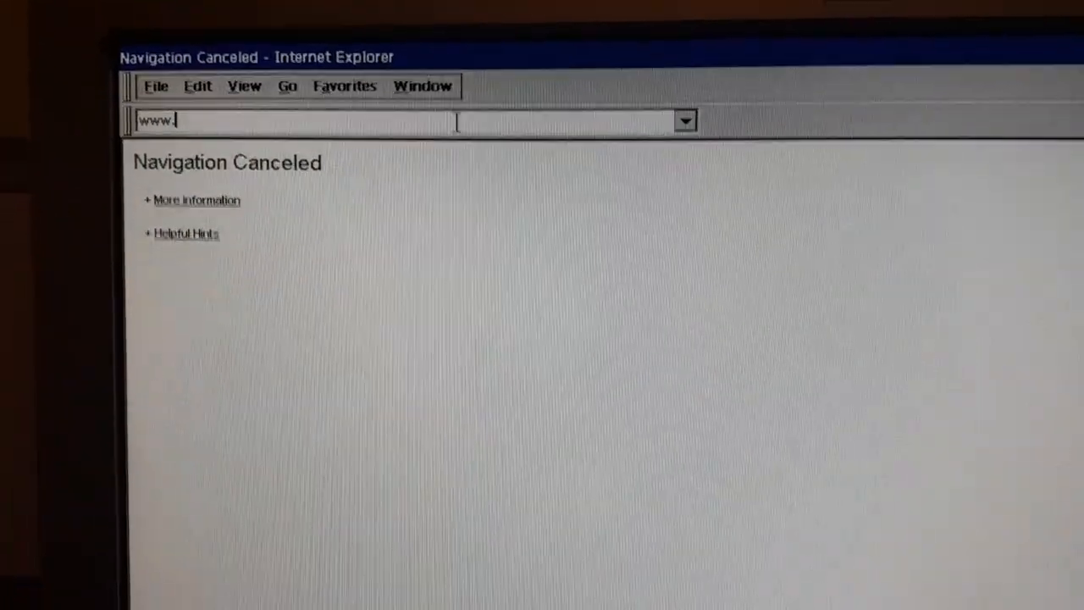
type("c")
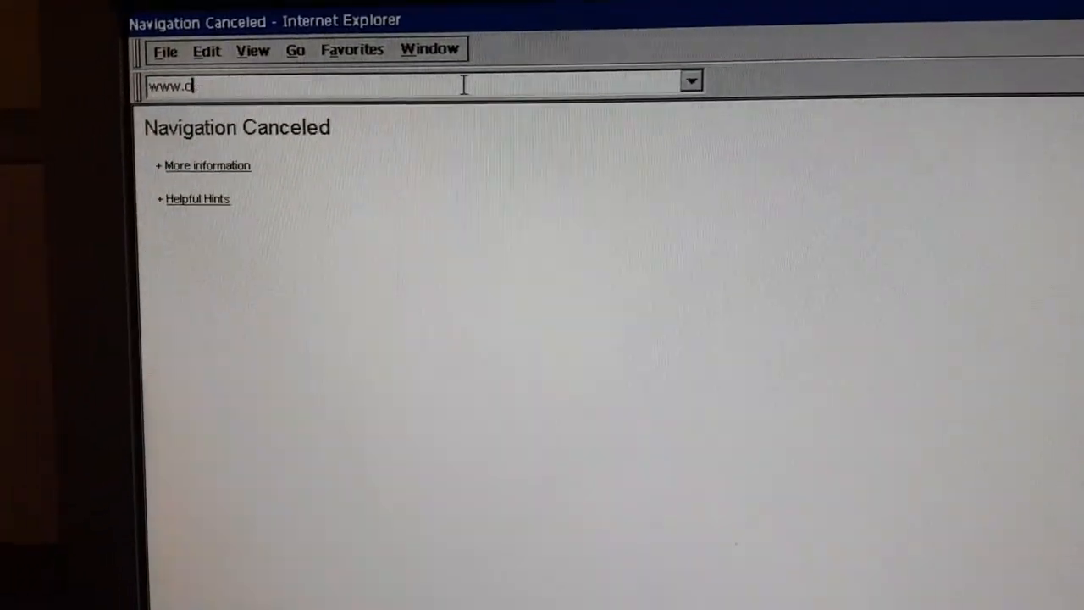
type("oldvers")
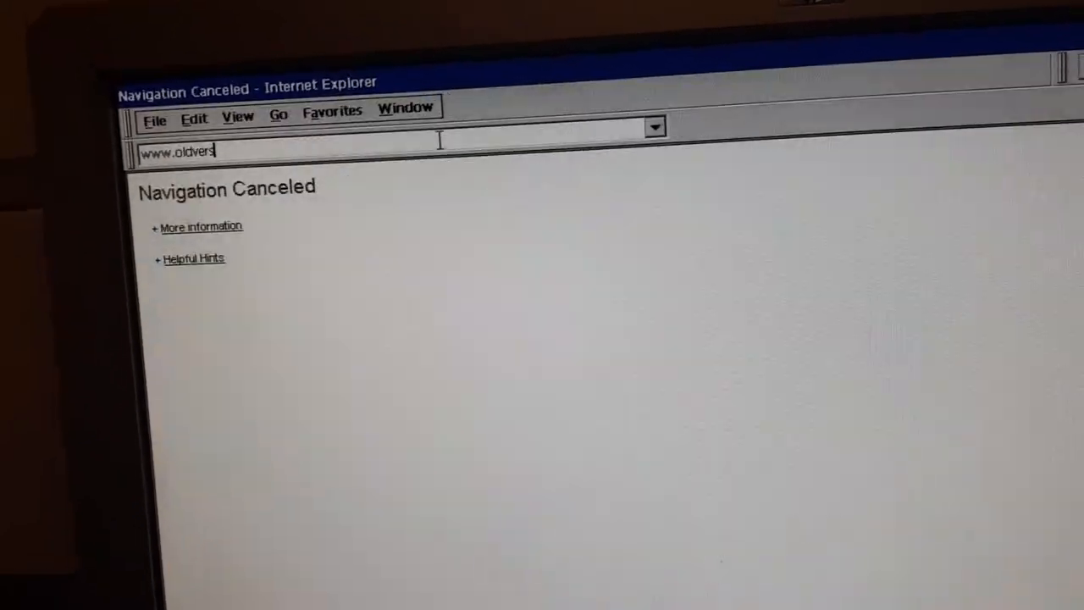
type("ion.c")
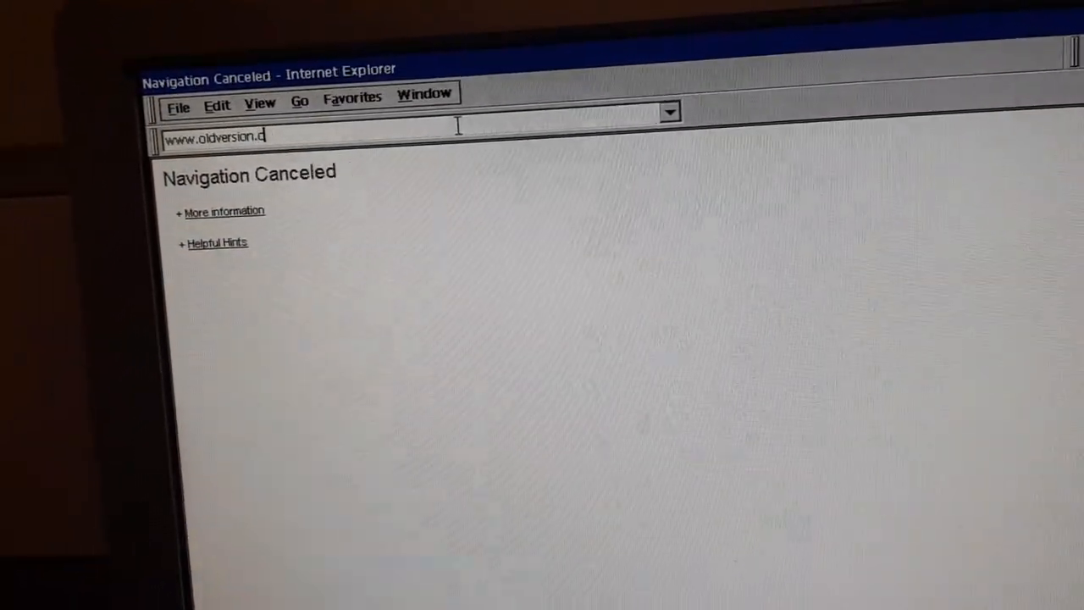
type("om")
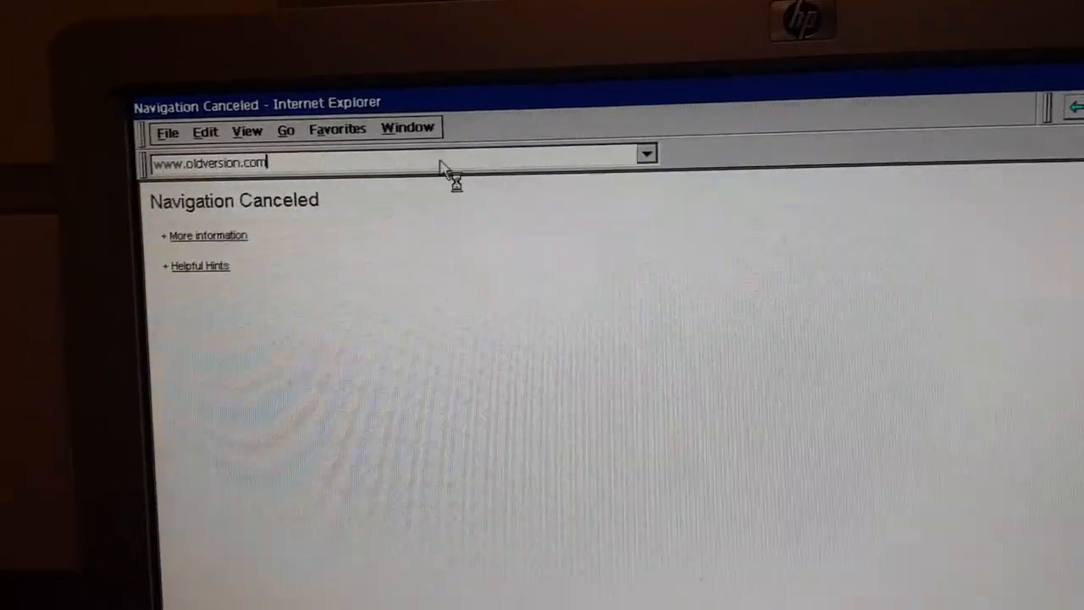
key("Return")
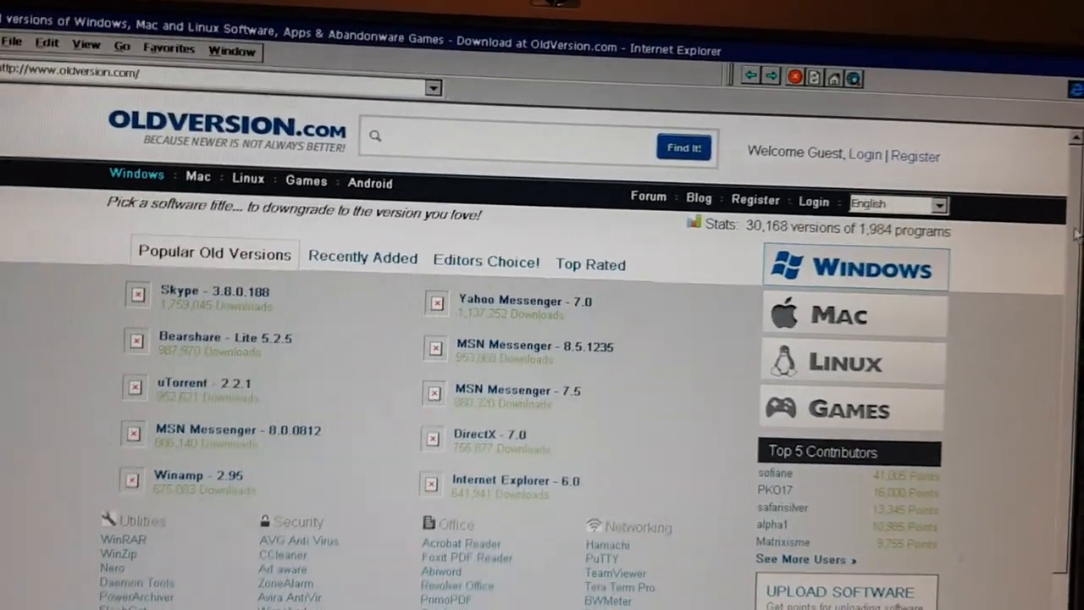
scroll("down", 3)
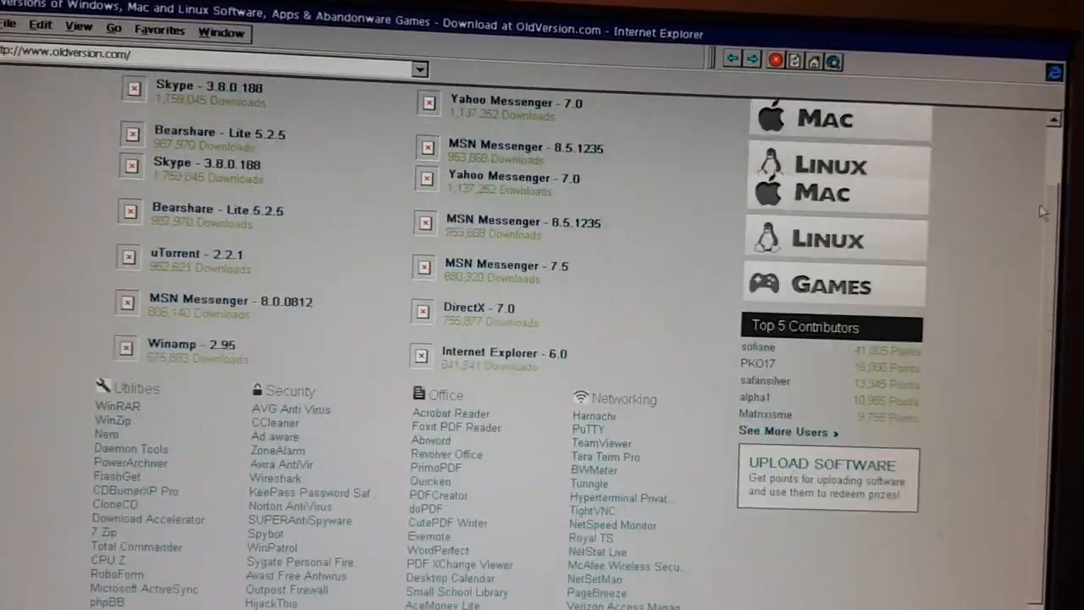
scroll("down", 3)
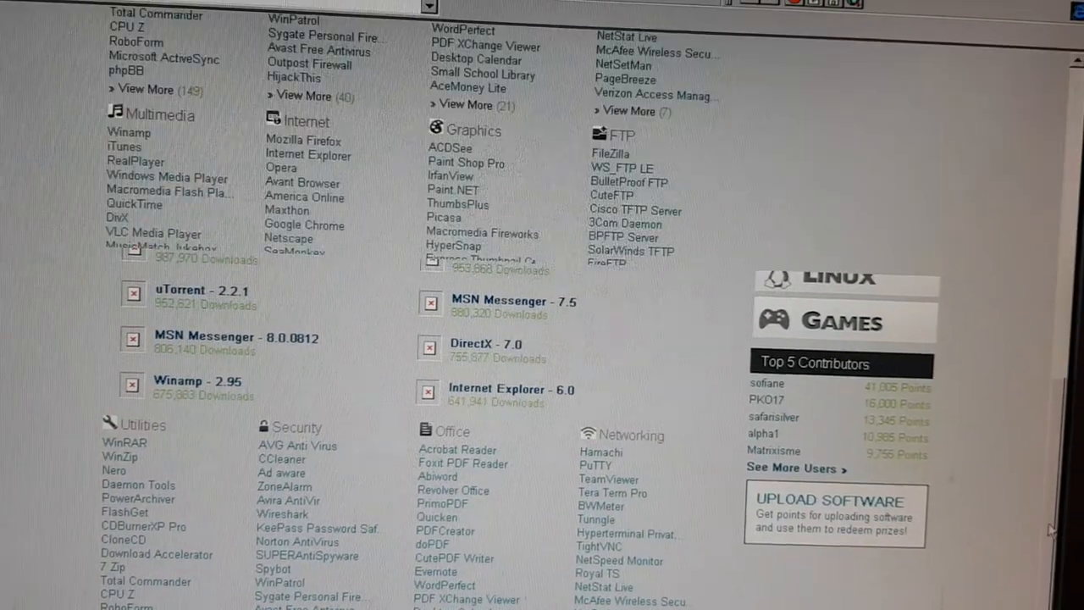
scroll("up", 3)
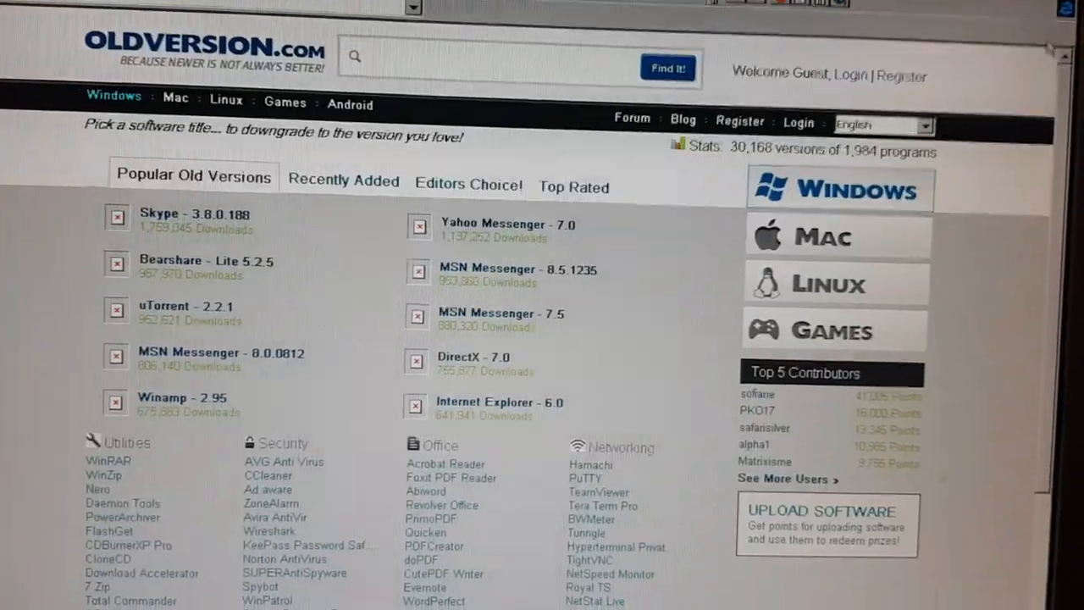
scroll("down", 3)
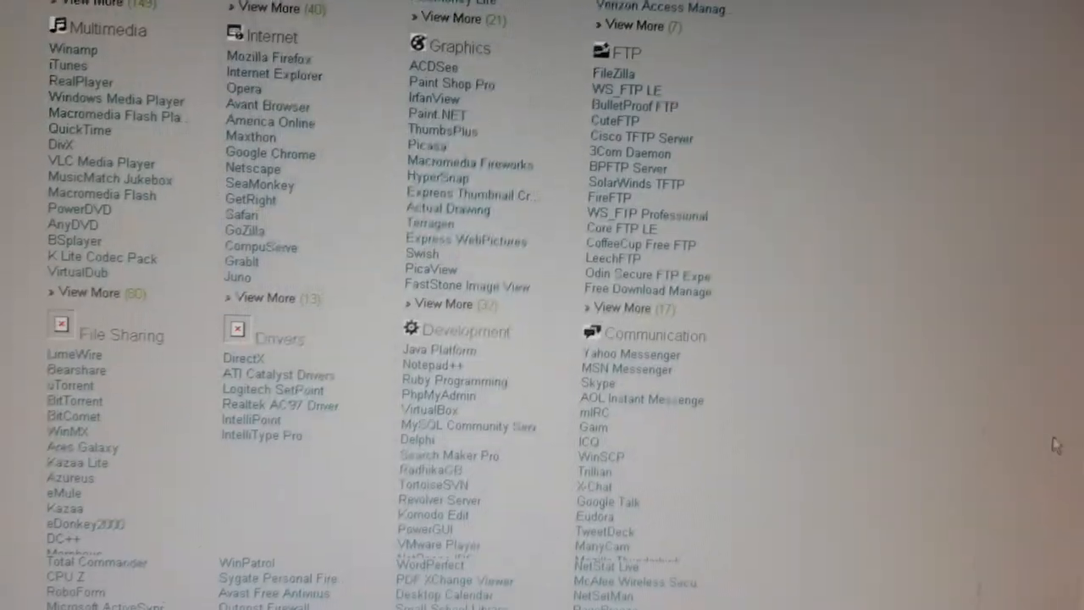
scroll("up", 3)
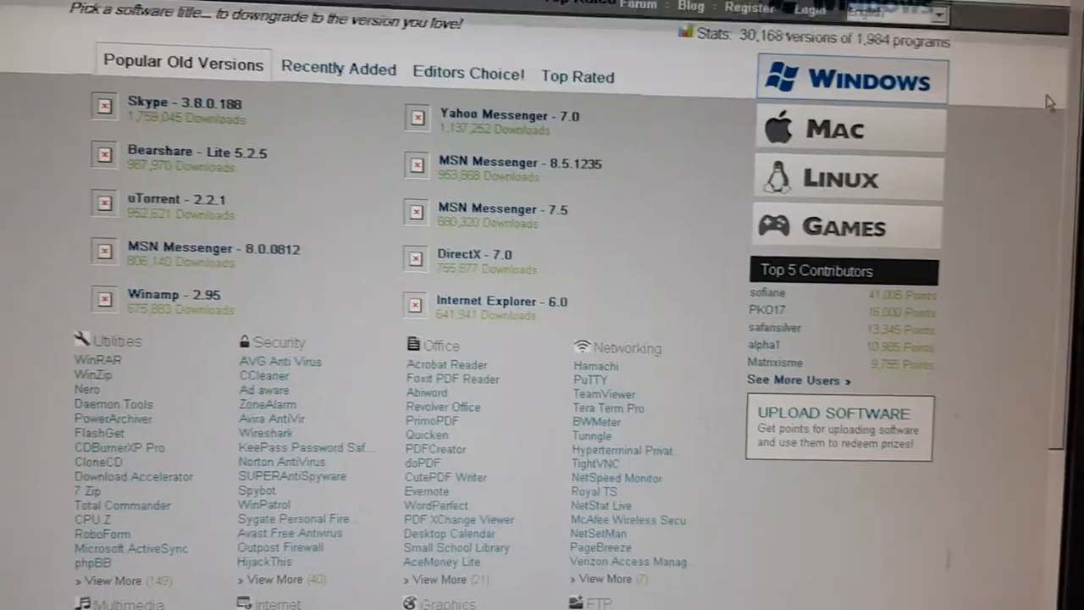
scroll("down", 3)
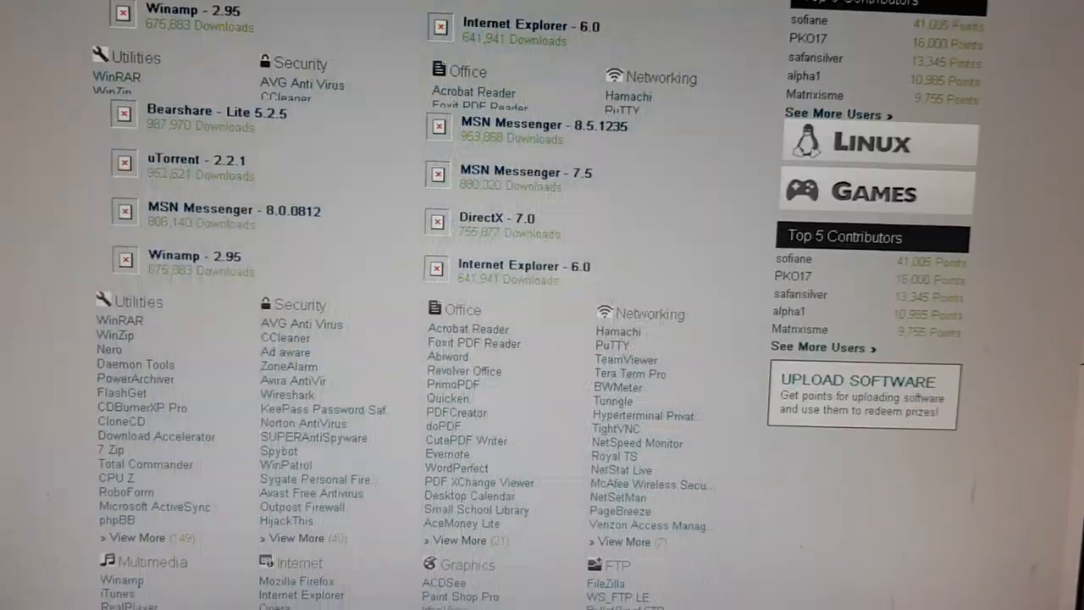
scroll("down", 3)
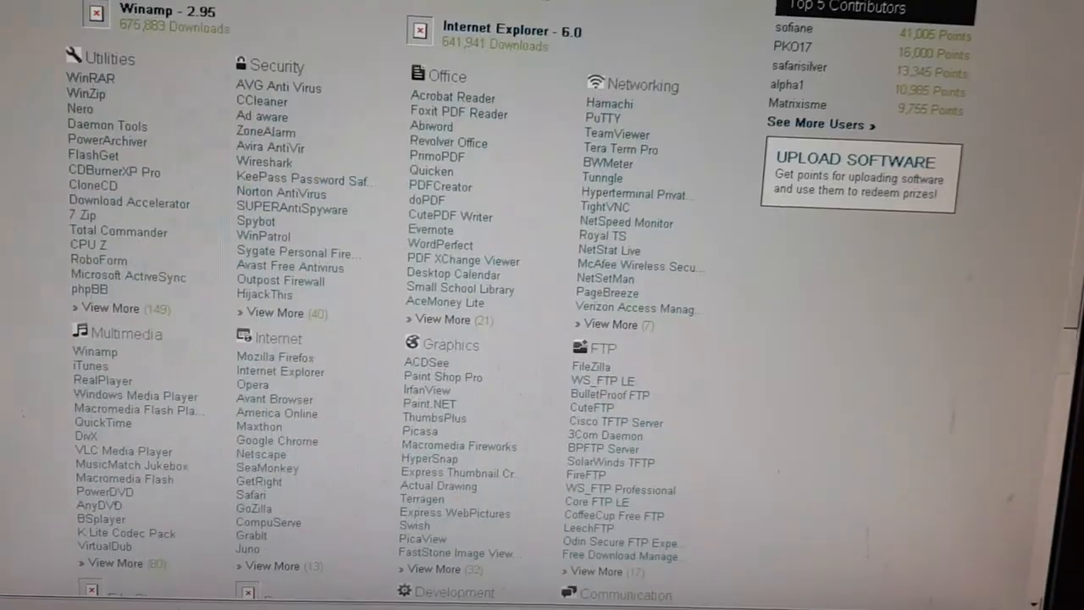
scroll("up", 3)
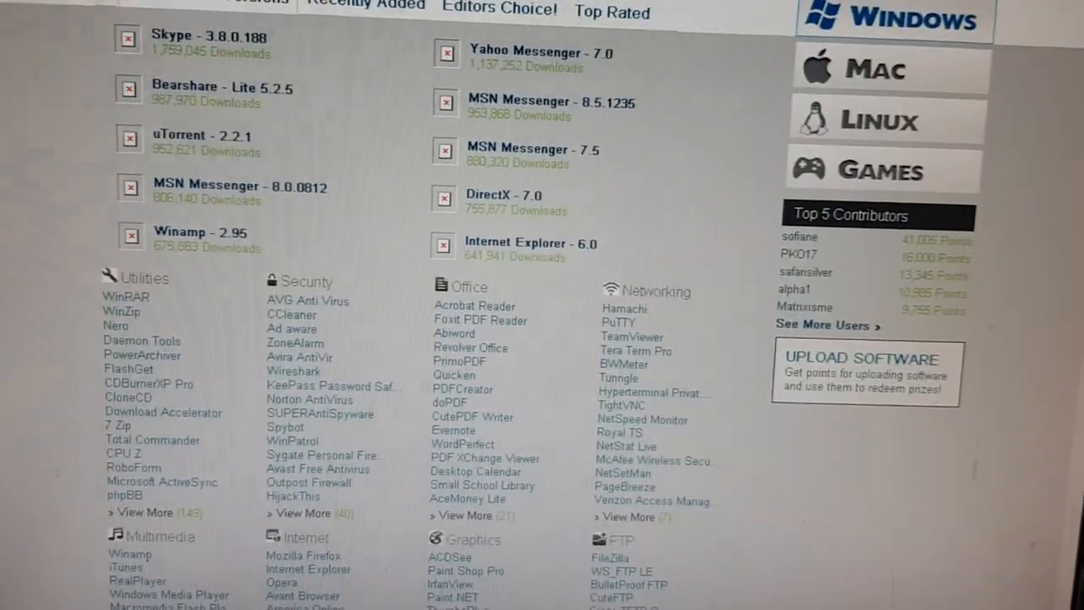
scroll("up", 3)
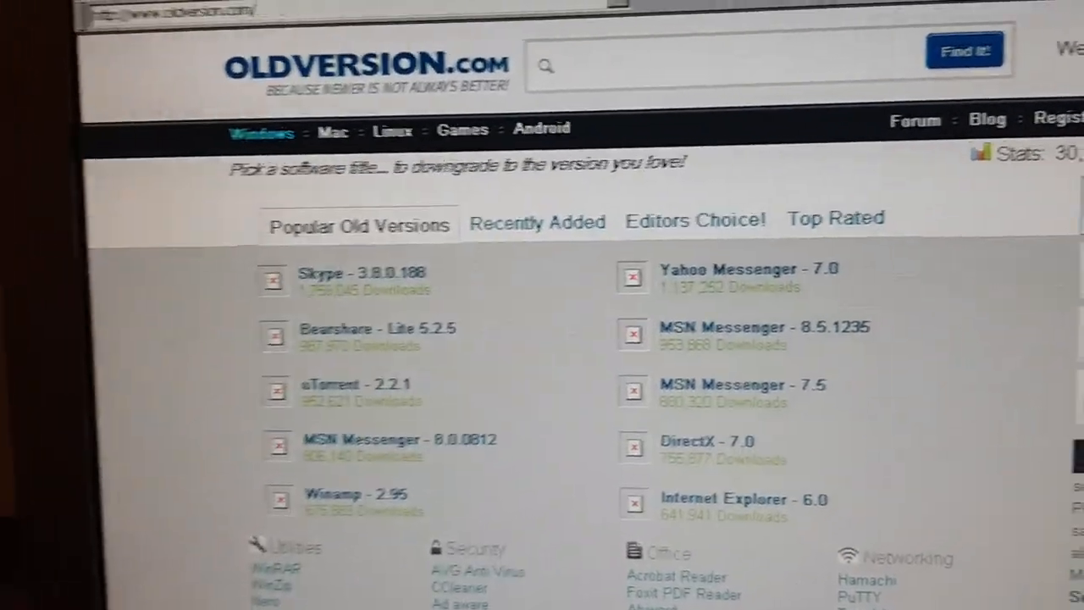
Type the search query 'WinCE#'.
type("Windows")
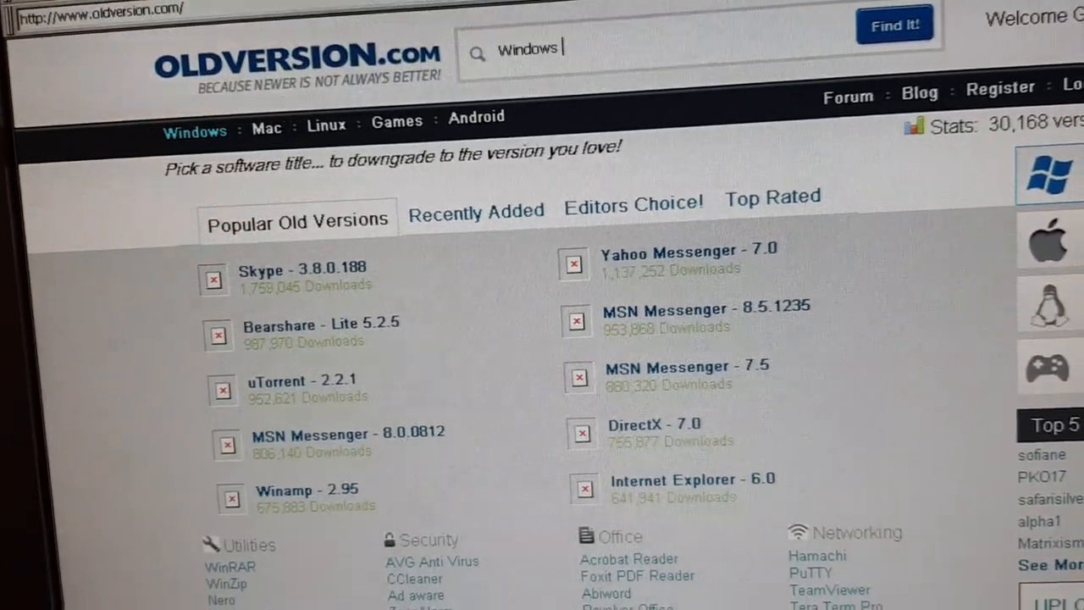
type("CE#")
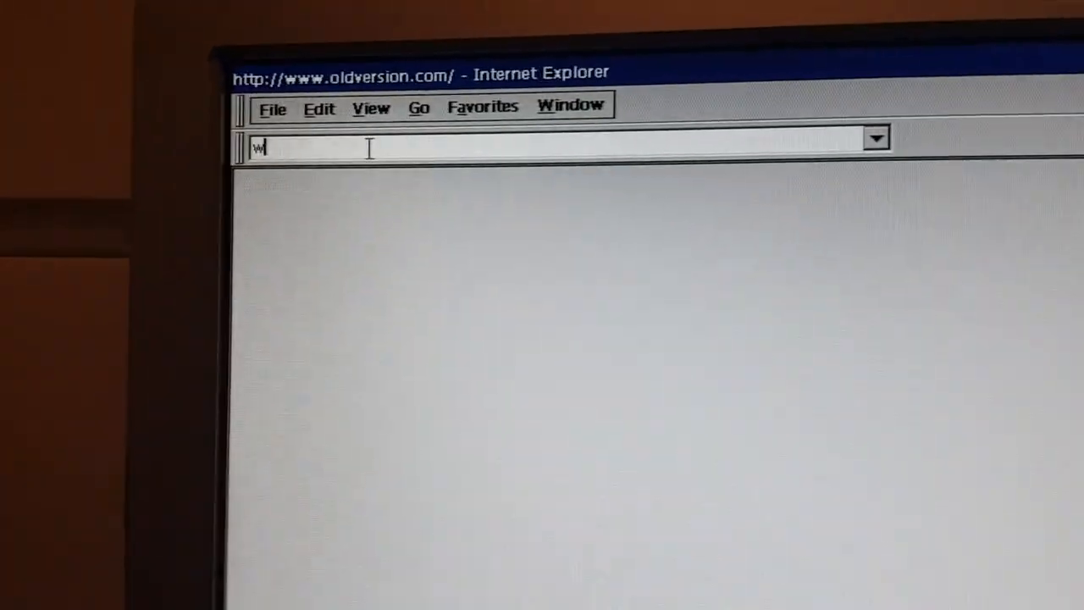
type("www.mo")
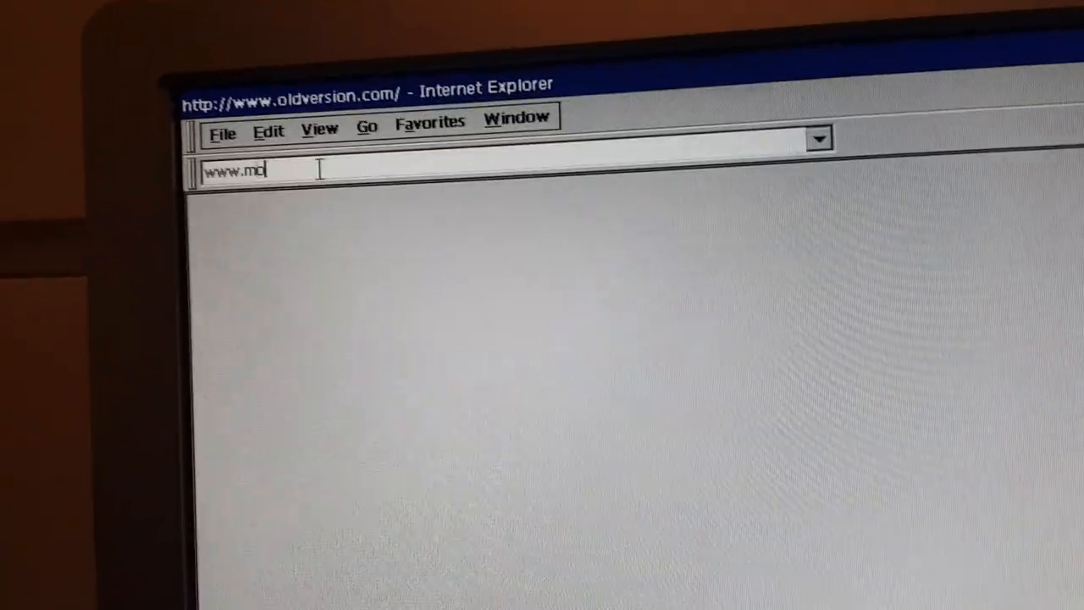
type("therfu")
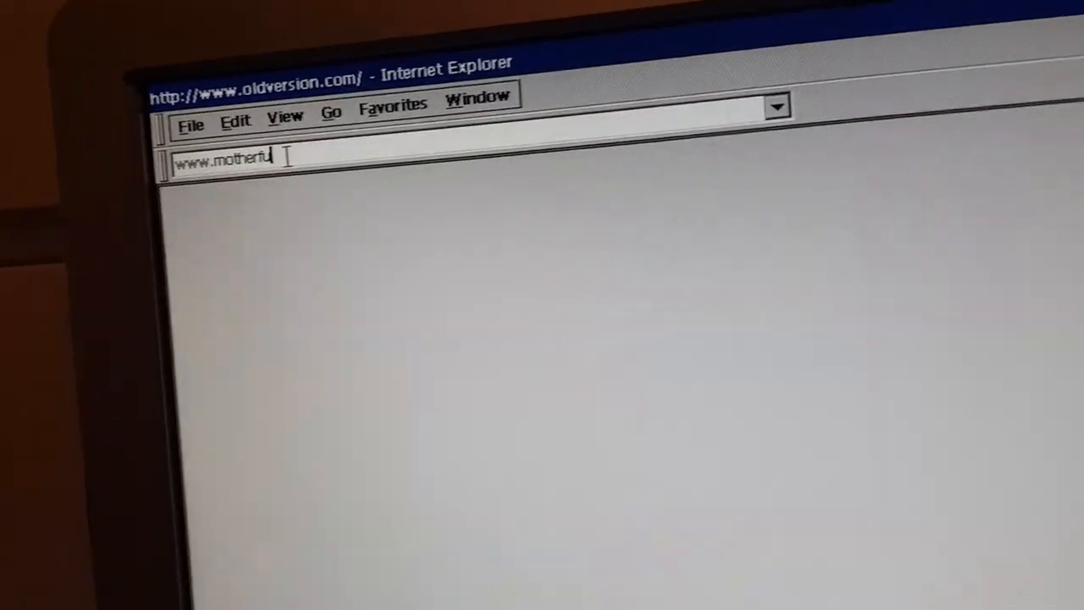
key("Return")
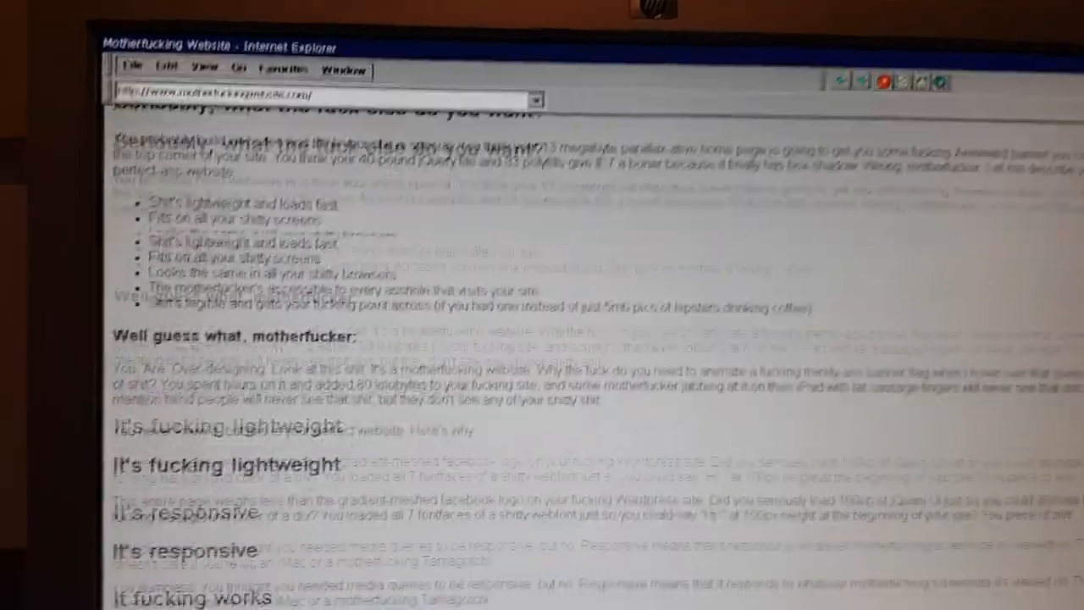
scroll("down", 3)
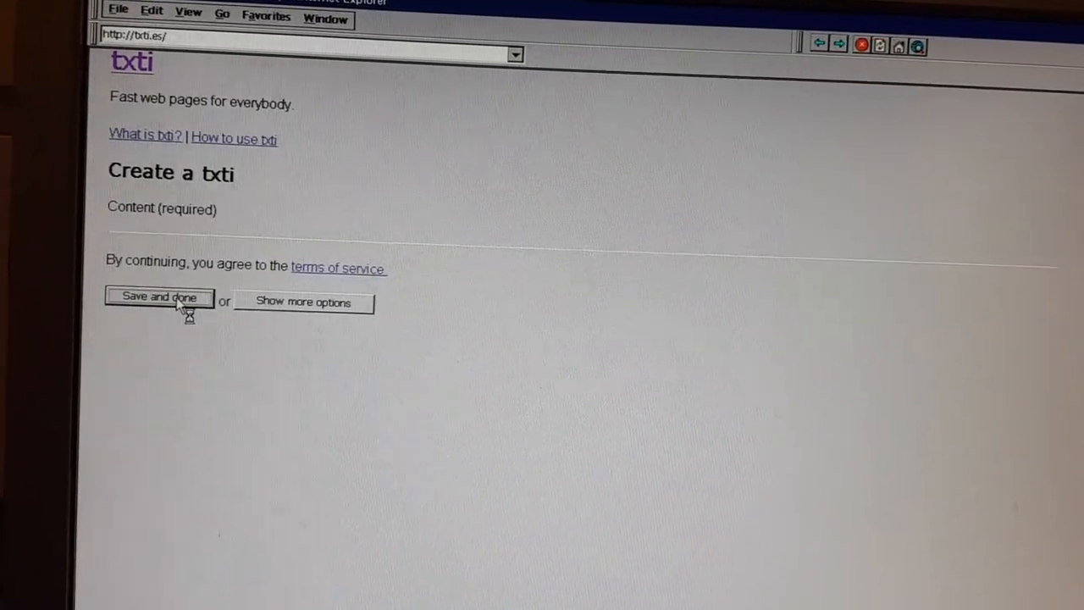
Click Save and done with no content, then scroll down and back up the page.
left_click(159, 297)
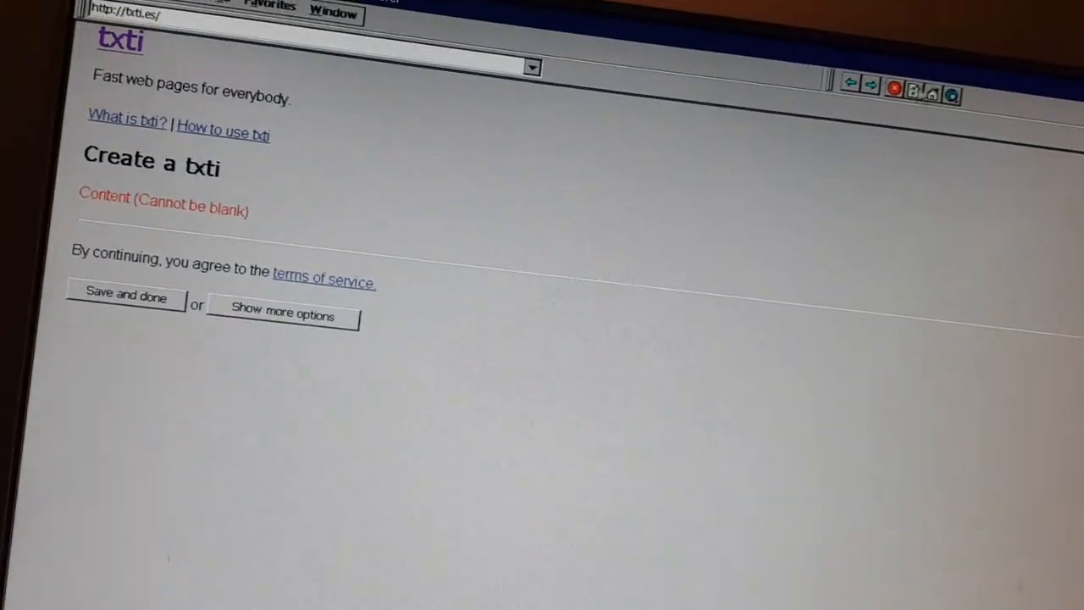
scroll("down", 3)
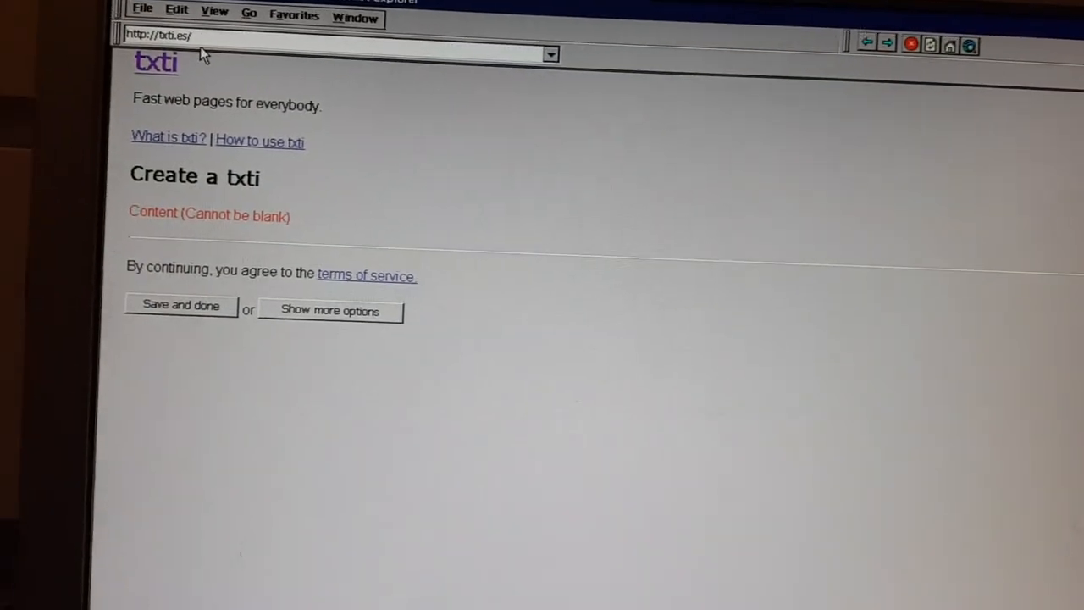
scroll("up", 3)
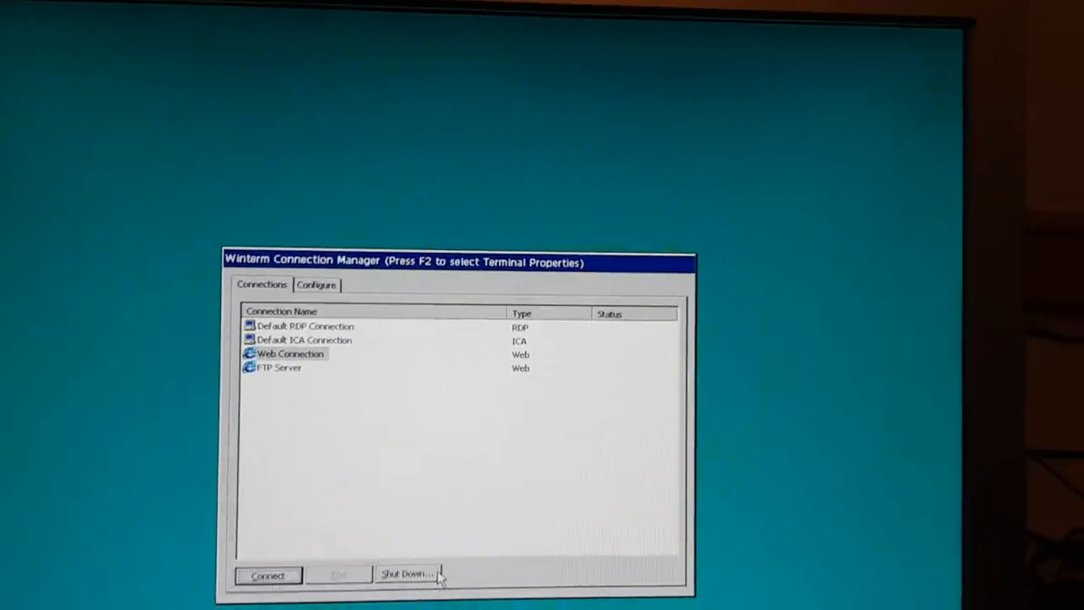
Confirm Shut Down with 'Shutdown the terminal' selected.
left_click(406, 575)
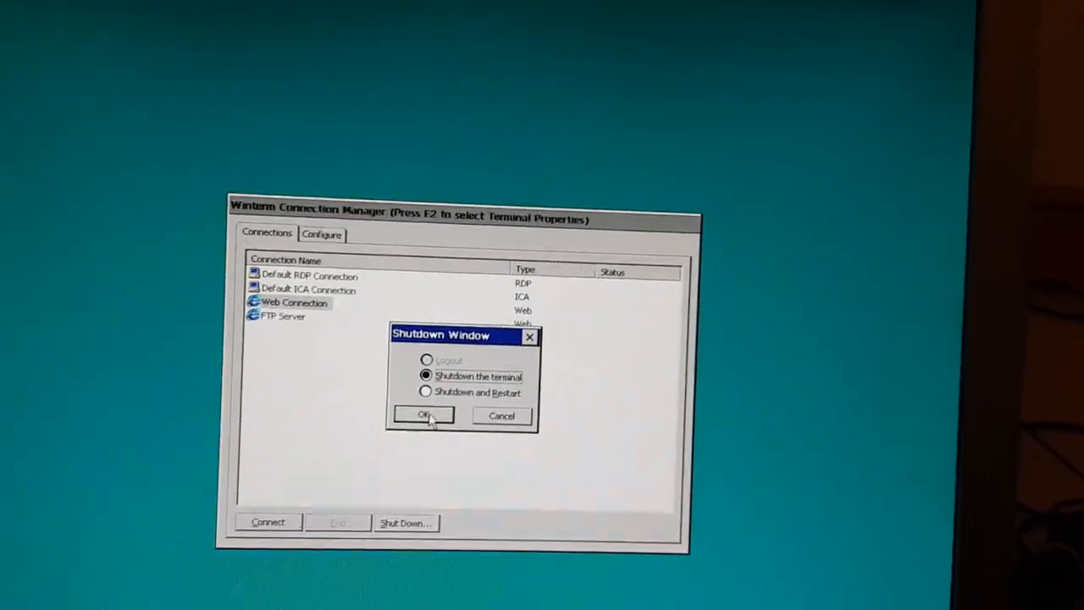
left_click(423, 415)
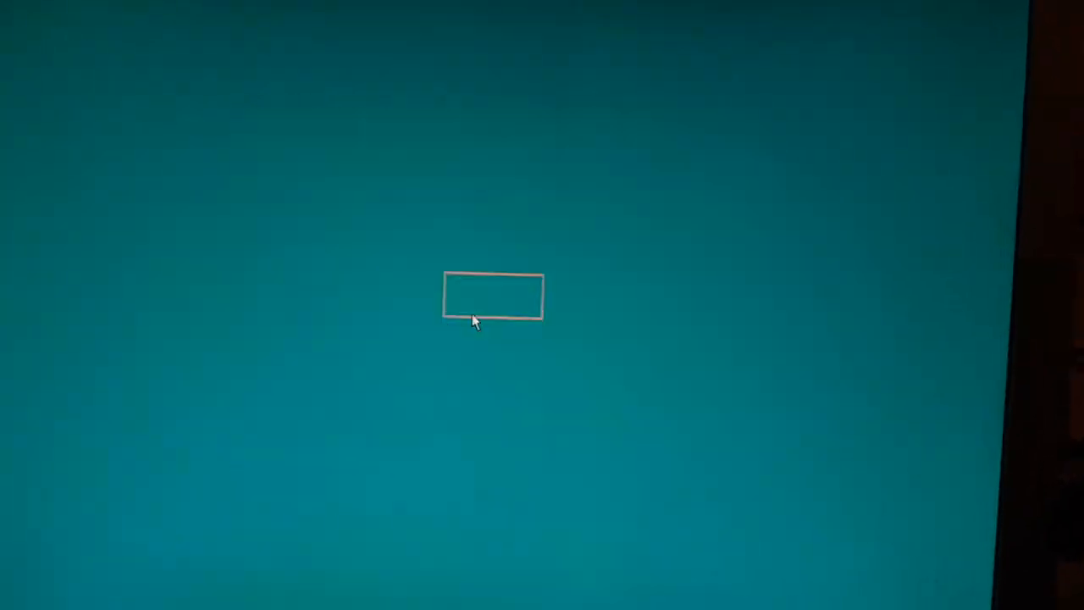